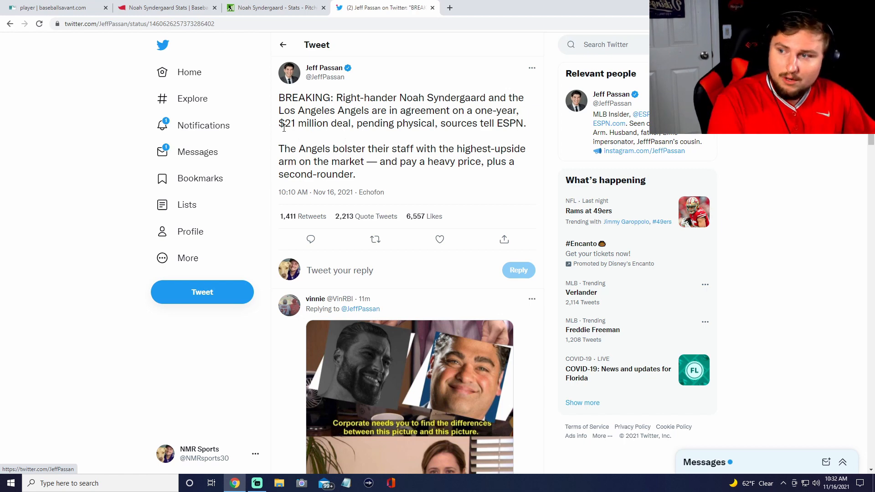
Scroll through the tweet's replies, closing the enlarged Angels-edited Syndergaard photo along the way
left_click_drag(279, 124, 348, 124)
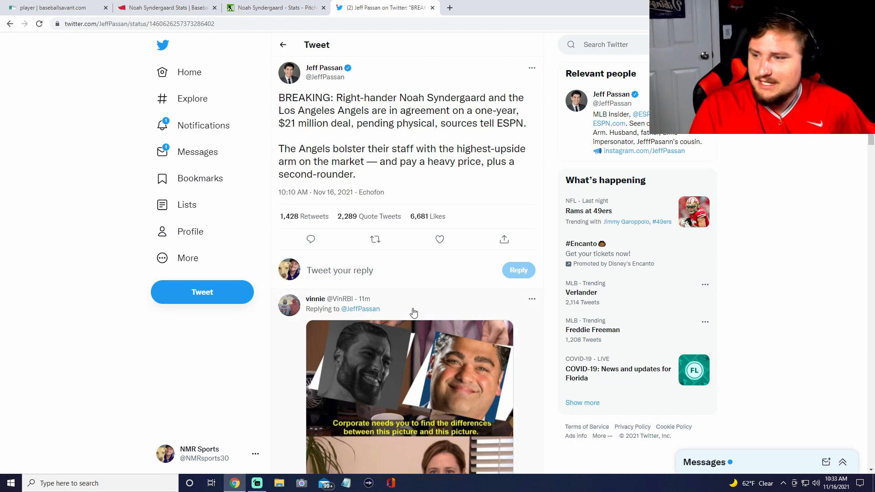
scroll("down", 3)
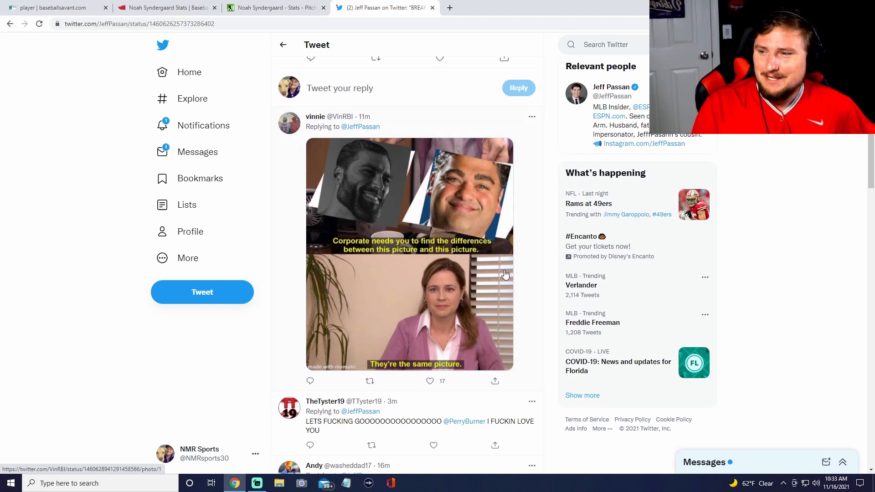
scroll("down", 3)
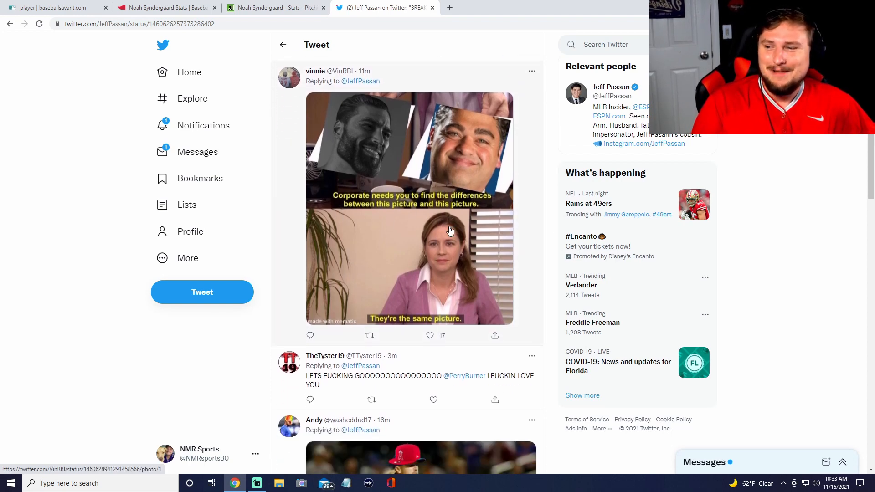
scroll("down", 3)
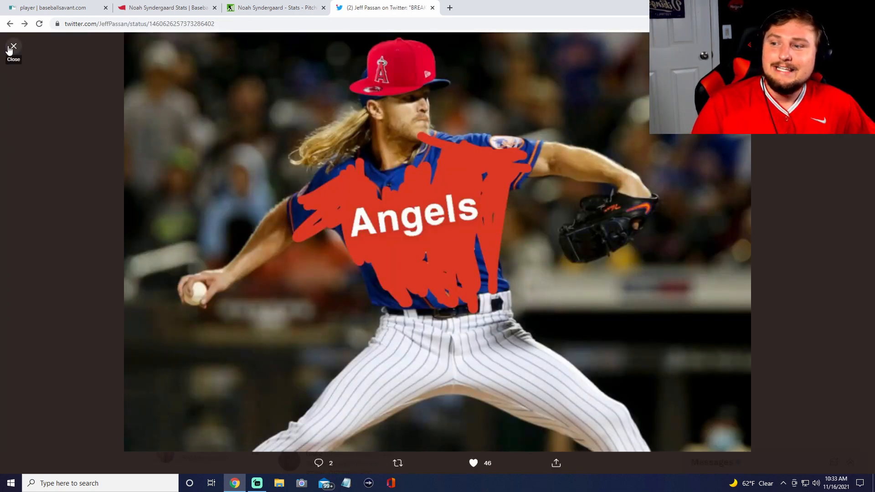
left_click(8, 47)
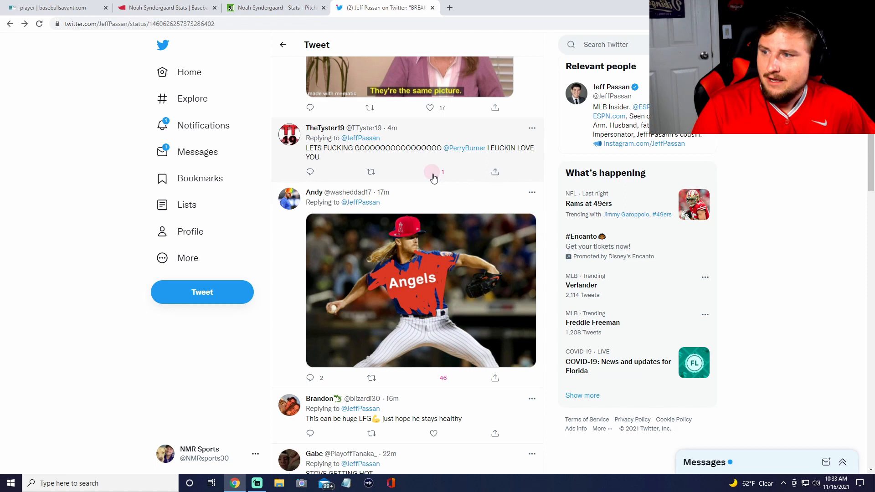
scroll("down", 3)
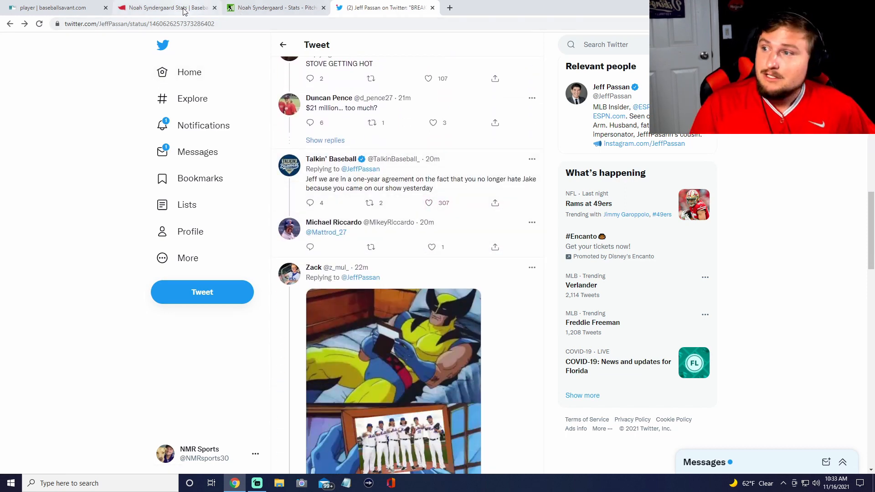
left_click(166, 7)
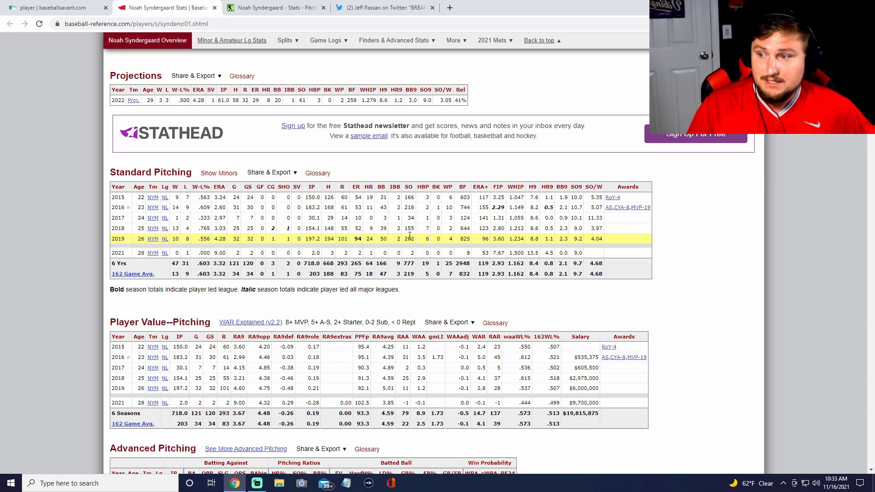
mouse_move(485, 228)
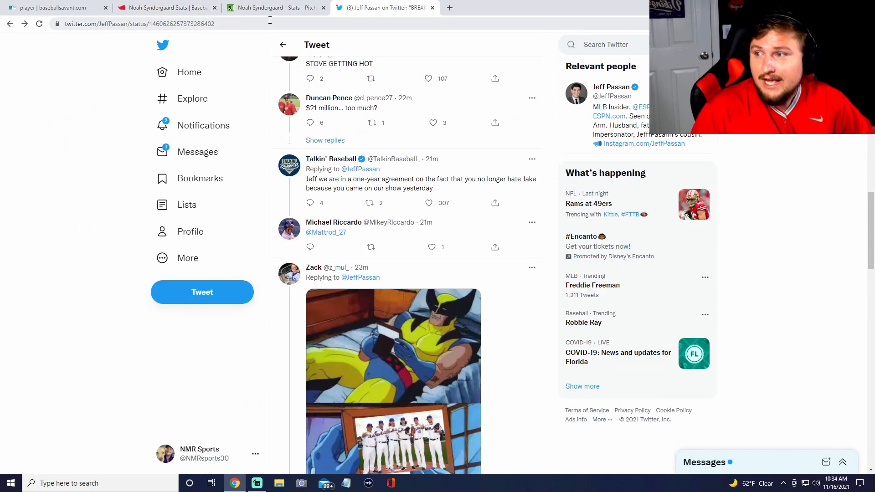
Search Baseball Savant for 'Jose Berr' and pick José Berríos from the suggestions
left_click(55, 7)
type("J")
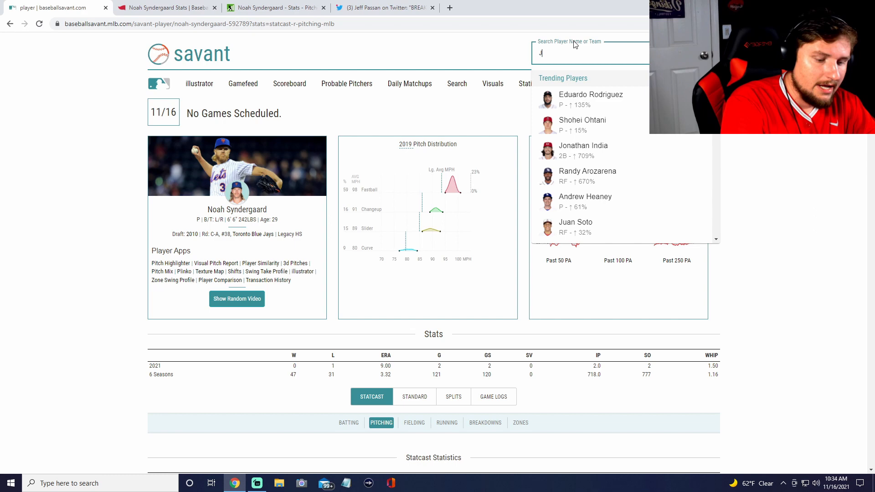
type("ose Berr")
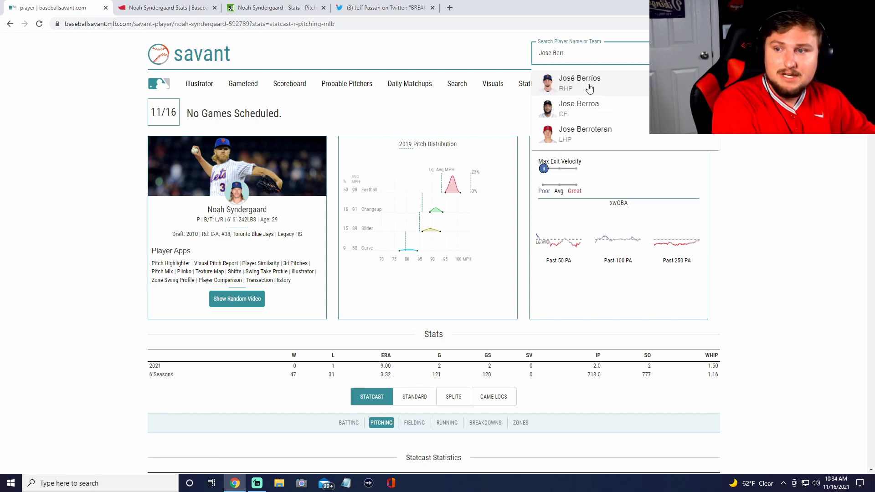
left_click(579, 83)
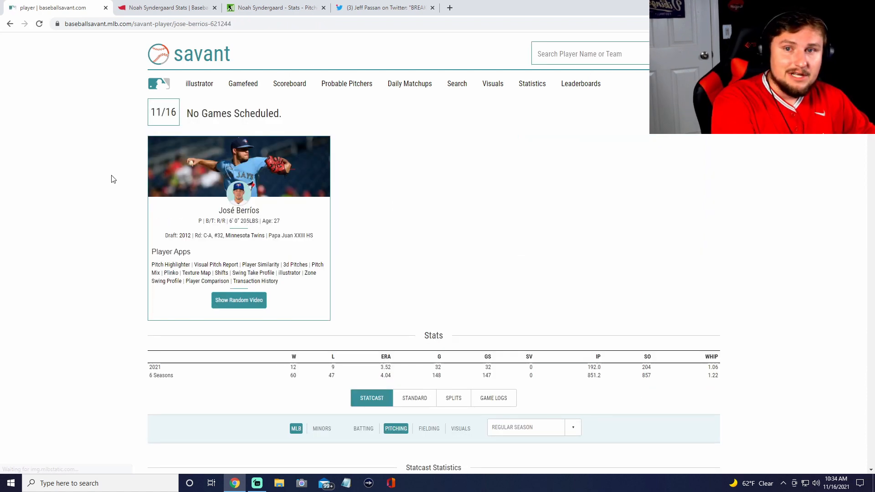
Review Berríos' 2021 percentile rankings, then highlight the $21 million deal text in Passan's tweet
left_click(372, 397)
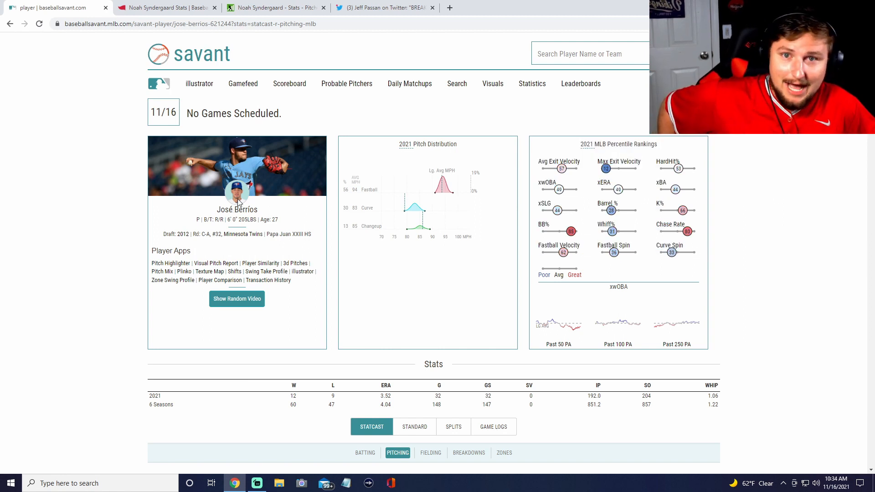
mouse_move(541, 154)
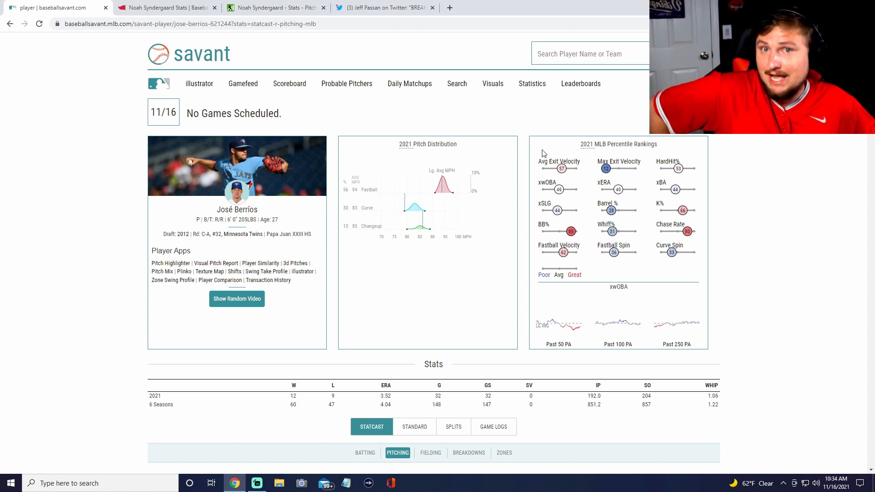
mouse_move(571, 144)
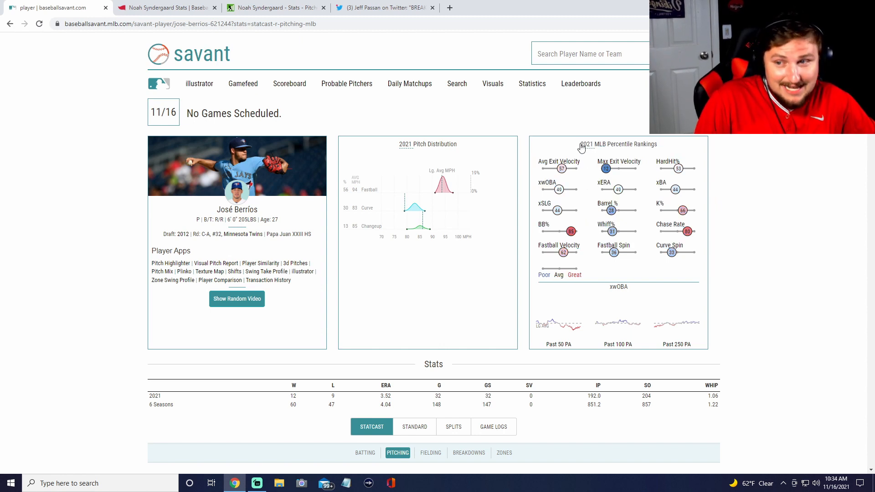
mouse_move(572, 147)
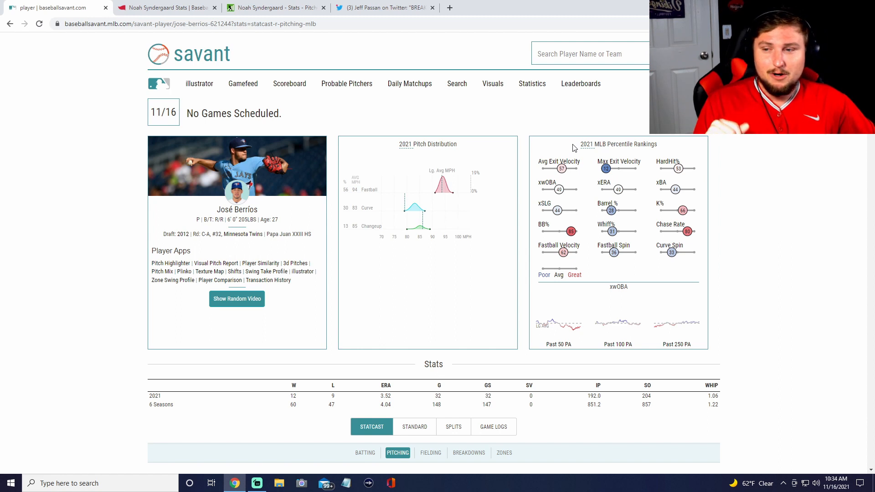
mouse_move(670, 199)
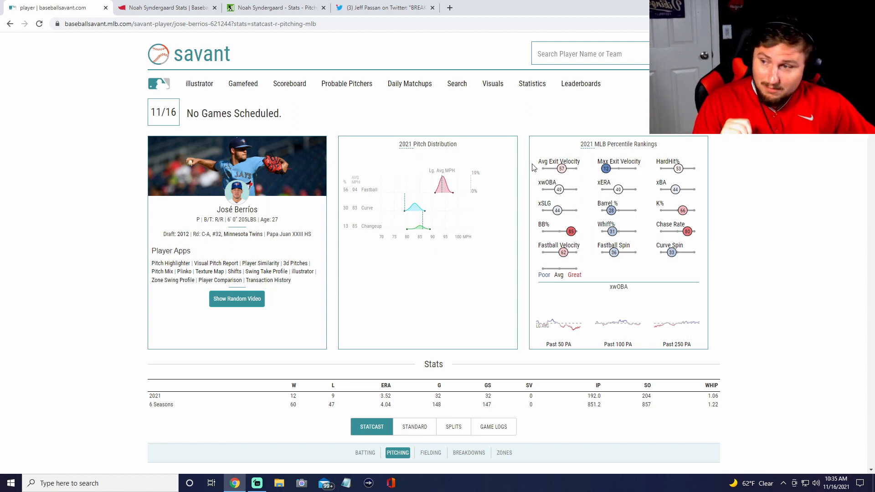
mouse_move(265, 195)
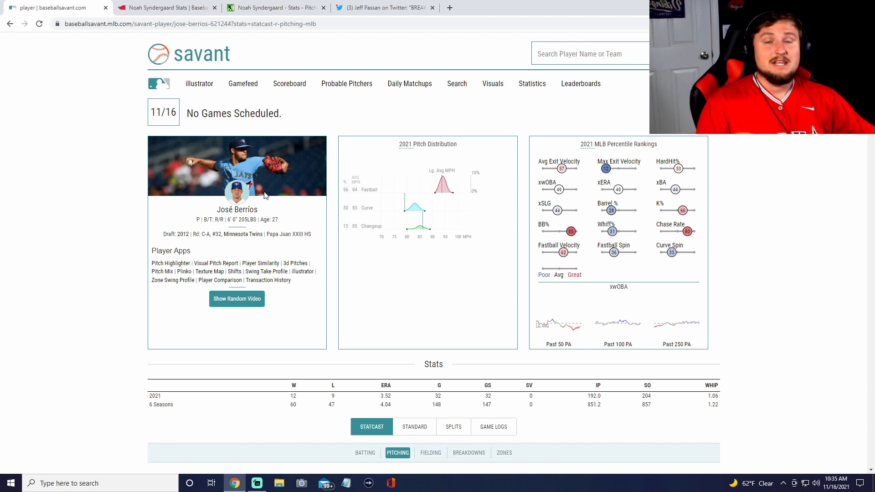
mouse_move(192, 177)
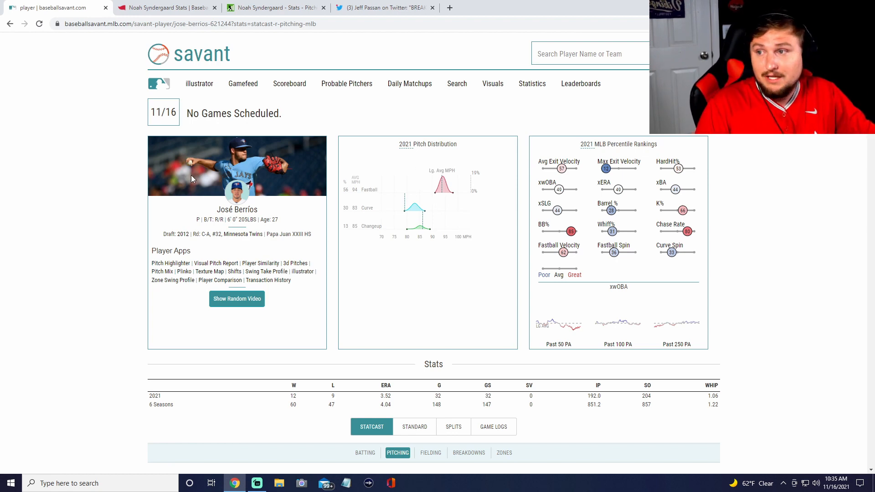
left_click(384, 7)
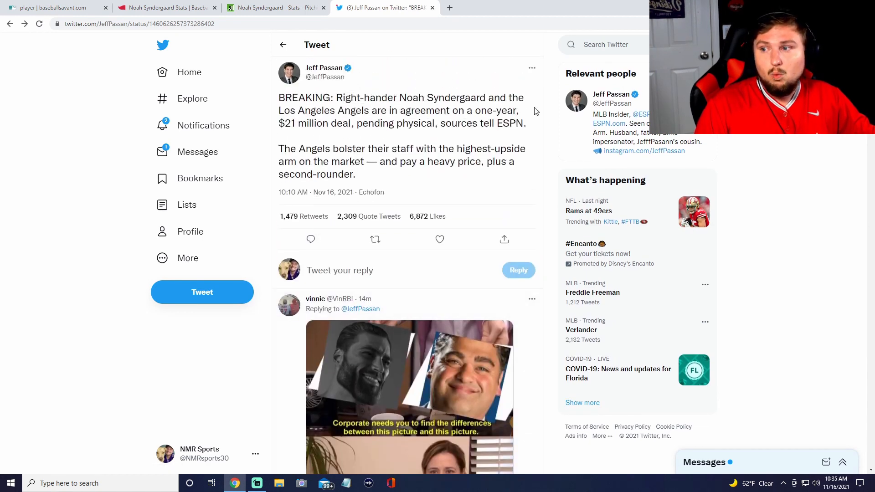
left_click_drag(278, 124, 452, 123)
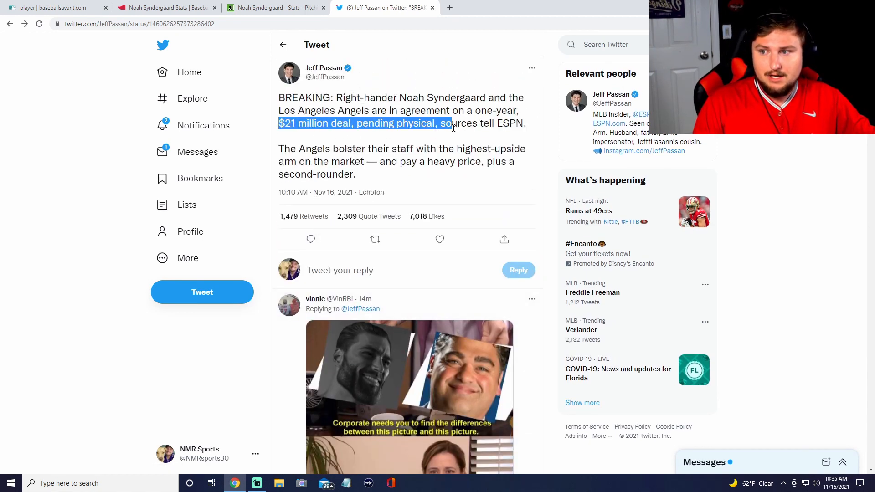